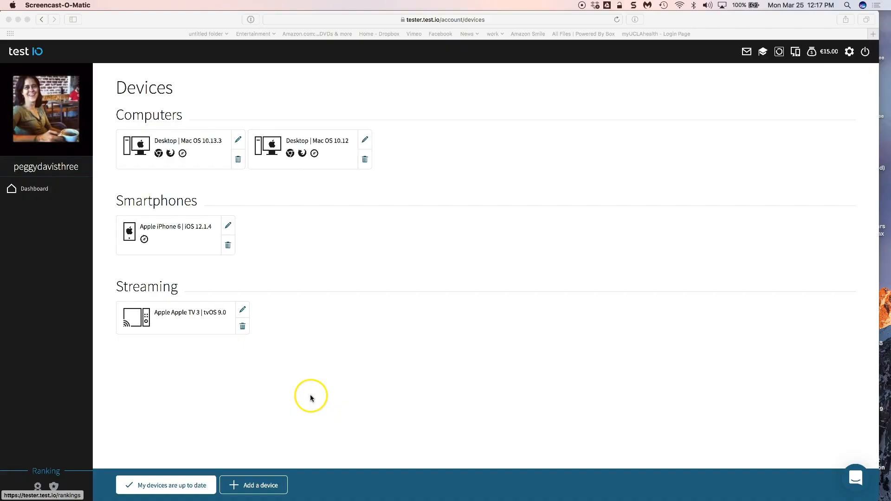
pyautogui.moveTo(310, 399)
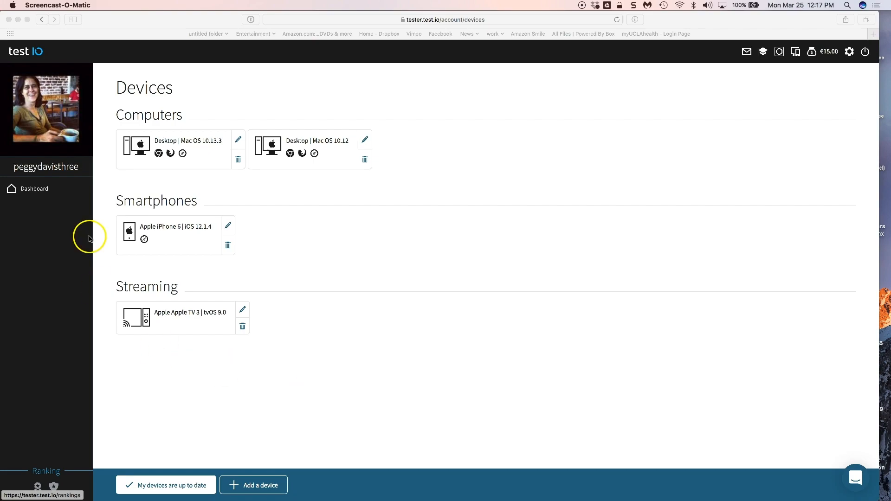
pyautogui.moveTo(544, 158)
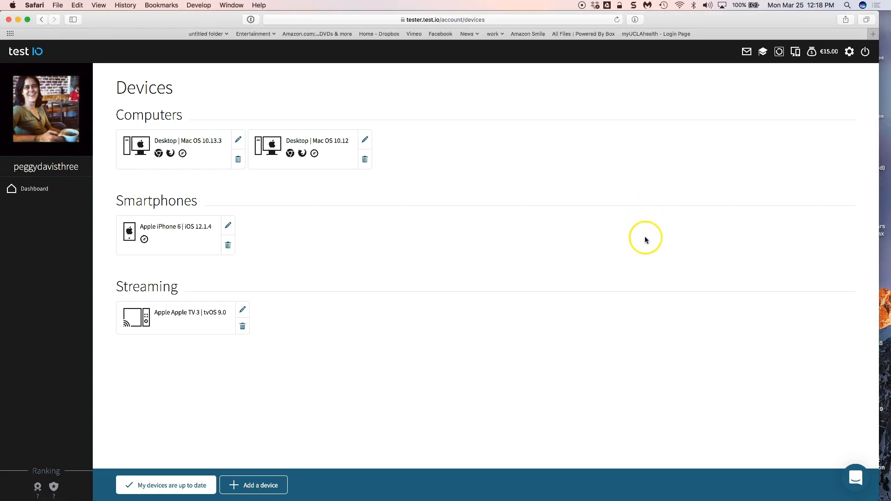
pyautogui.moveTo(630, 224)
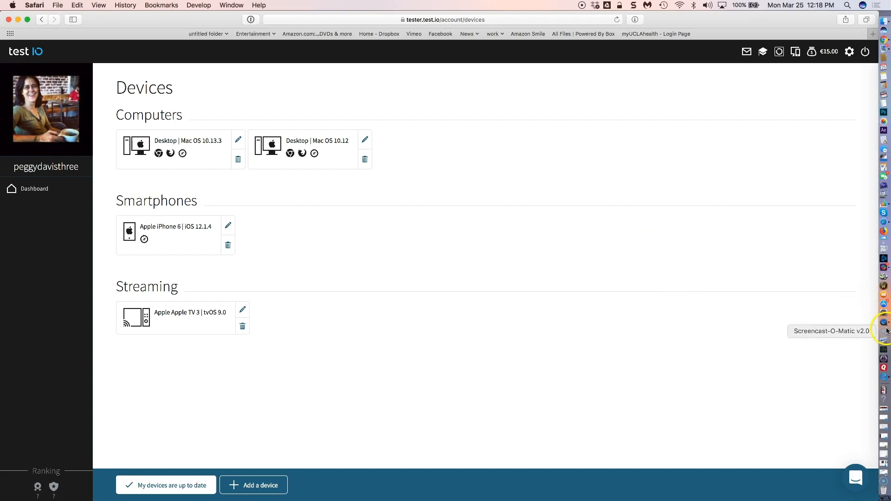
pyautogui.moveTo(887, 322)
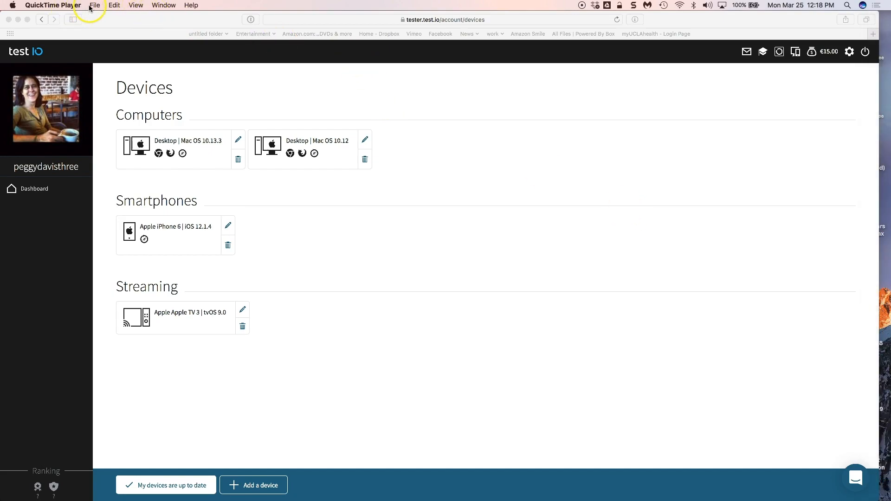
# Begin a new screen recording after reviewing the microphone options and hitting Record.
pyautogui.click(95, 6)
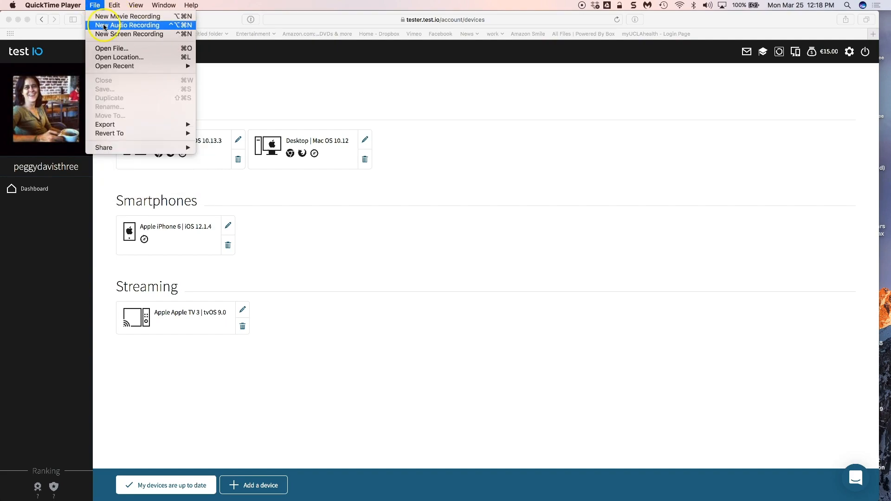
pyautogui.click(130, 33)
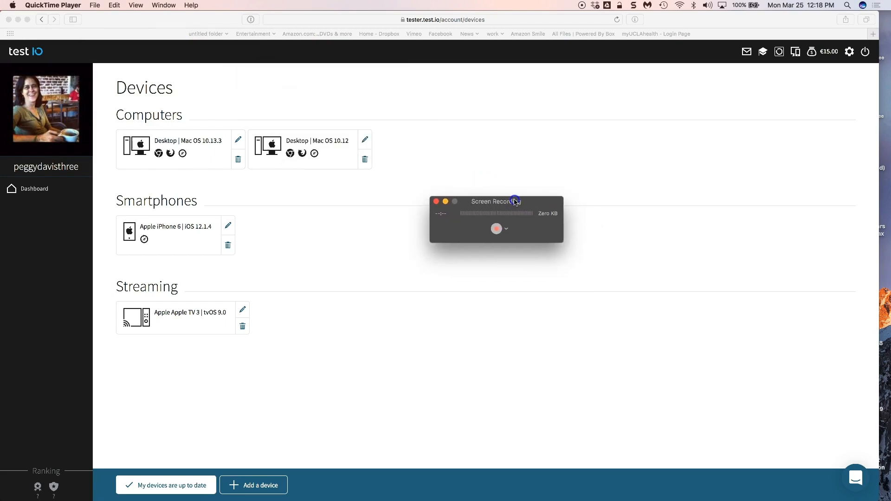
pyautogui.moveTo(496, 202); pyautogui.dragTo(90, 39)
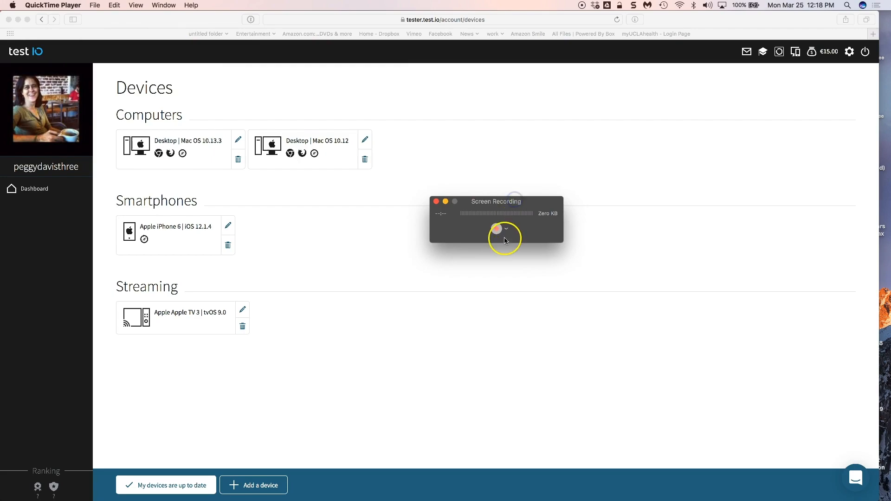
pyautogui.click(507, 229)
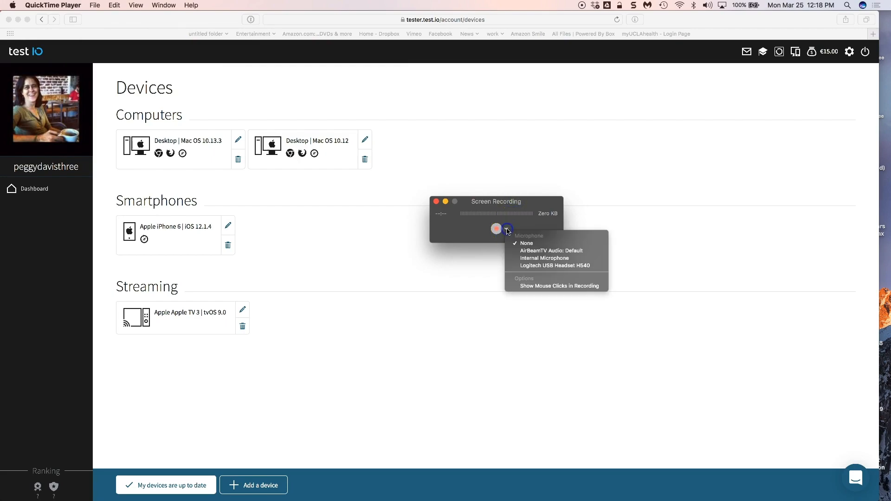
pyautogui.moveTo(507, 230)
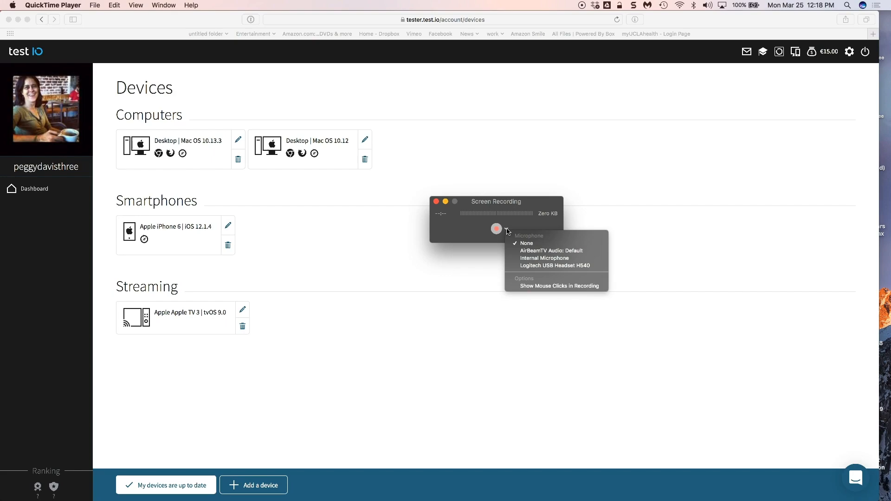
pyautogui.moveTo(511, 221)
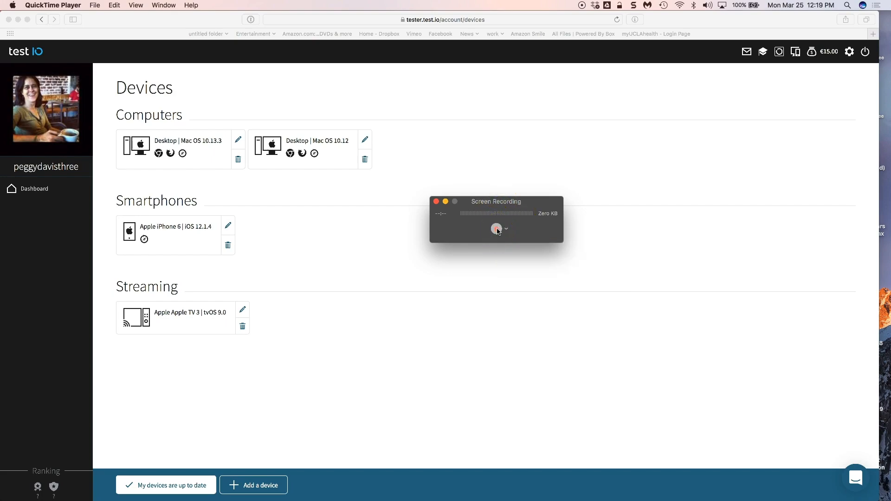
pyautogui.click(496, 228)
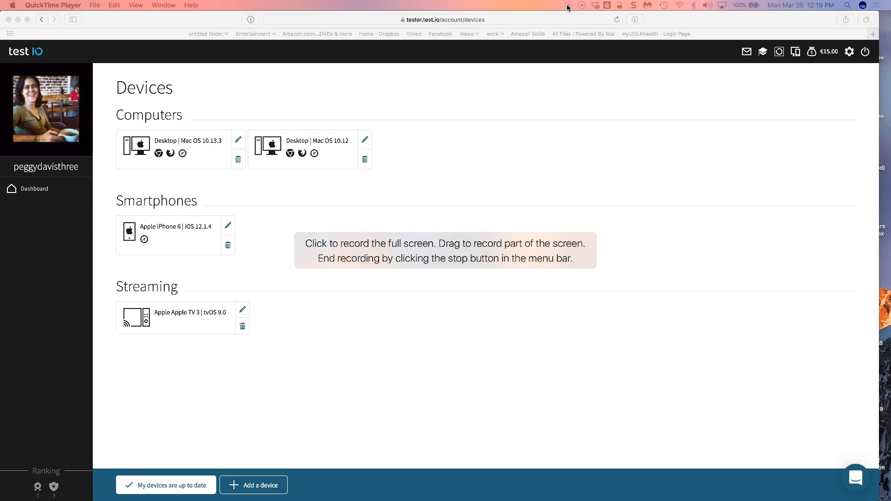
pyautogui.moveTo(706, 15)
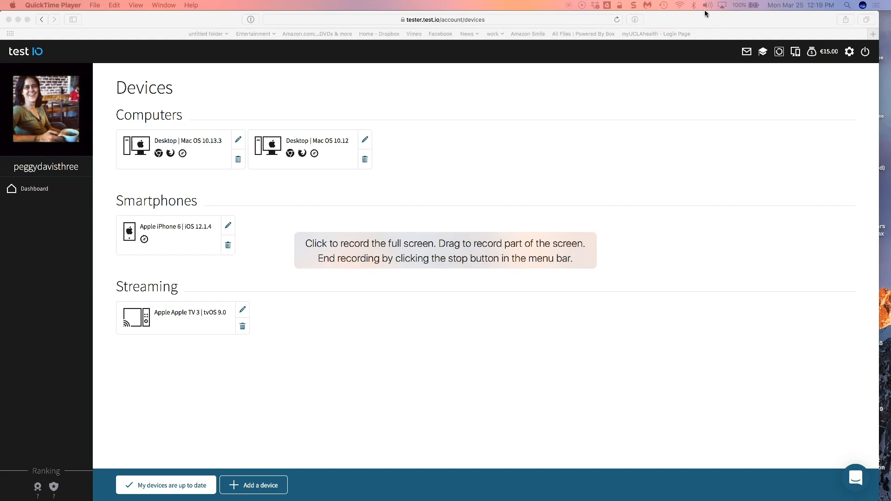
pyautogui.moveTo(709, 13)
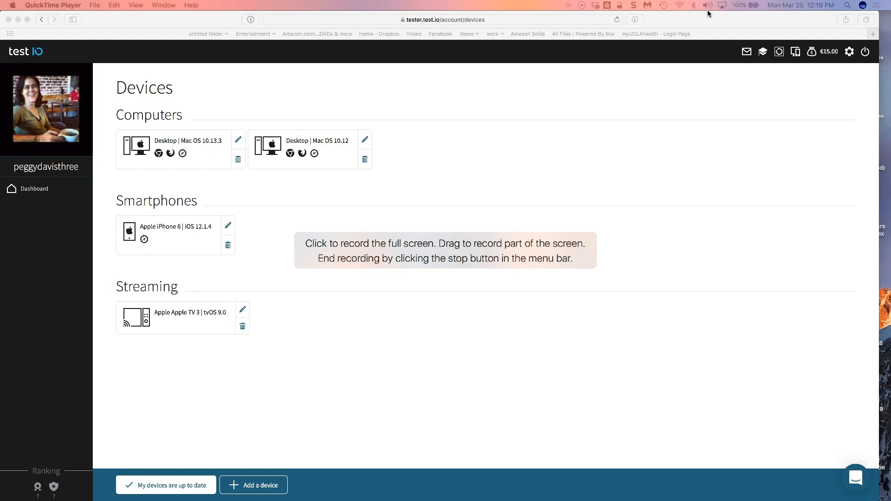
pyautogui.moveTo(721, 21)
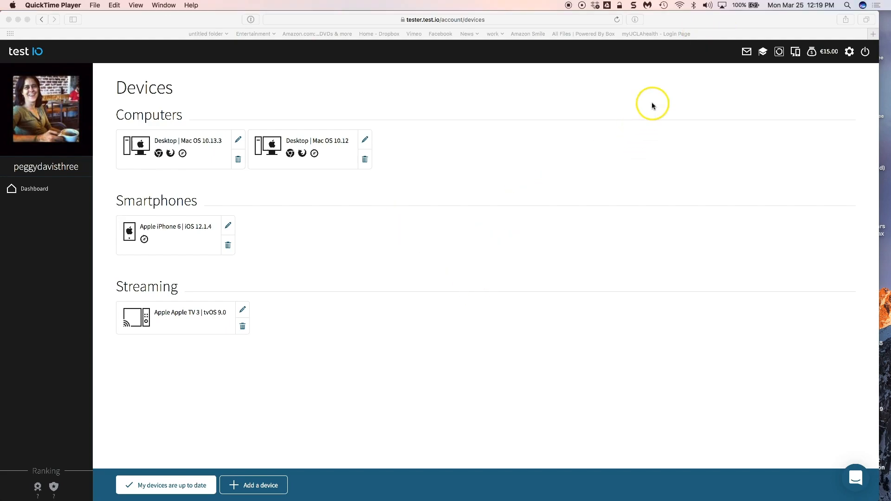
pyautogui.moveTo(773, 9)
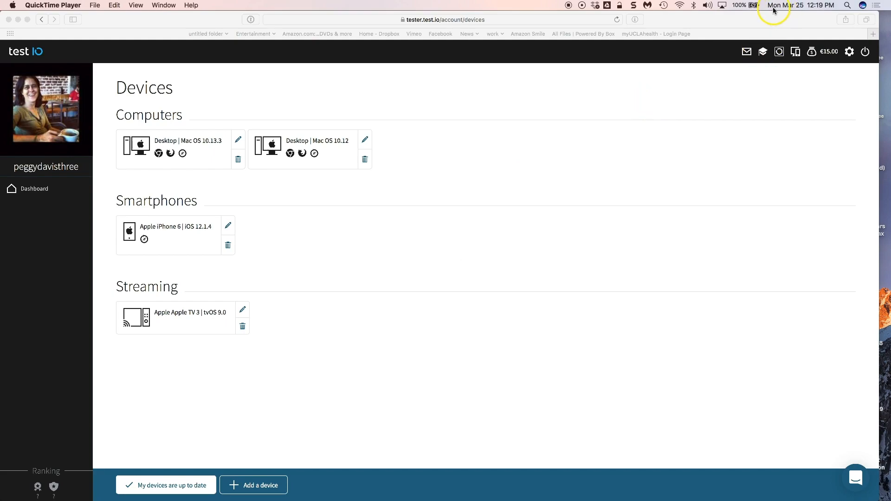
pyautogui.moveTo(725, 490)
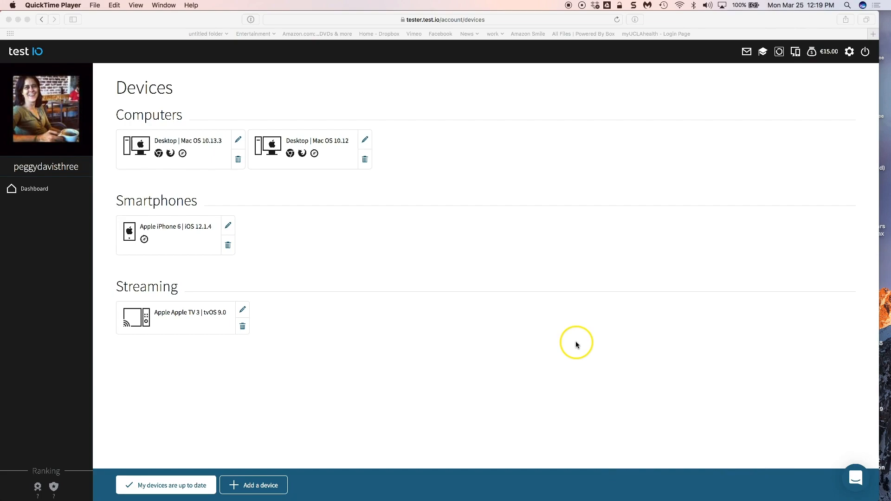
pyautogui.moveTo(621, 475)
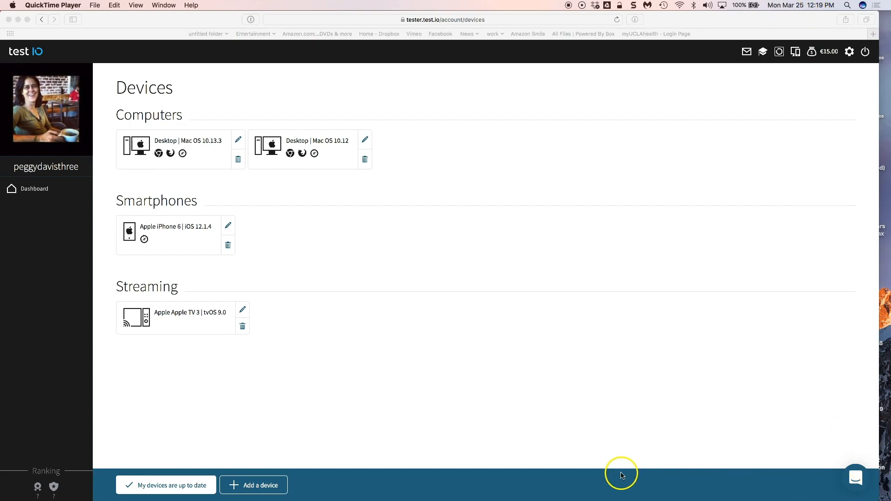
pyautogui.moveTo(576, 344)
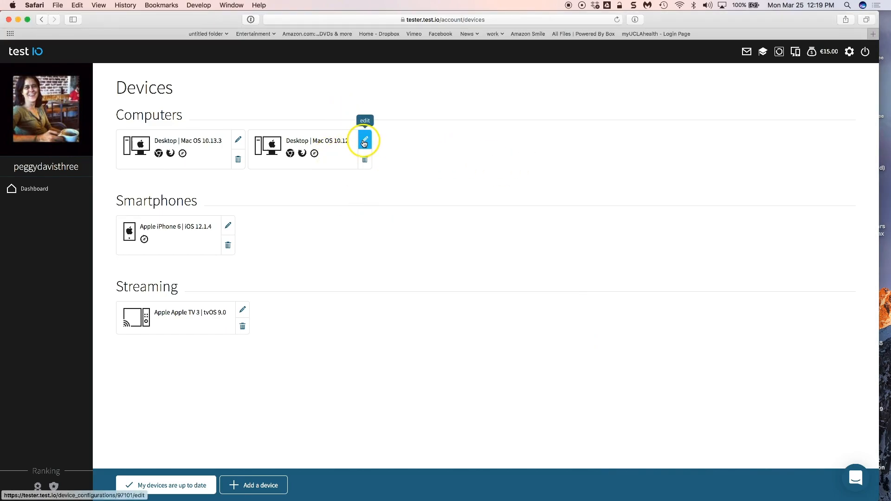
# Open and close the Mac OS 10.12 desktop device's edit form while recording.
pyautogui.click(364, 141)
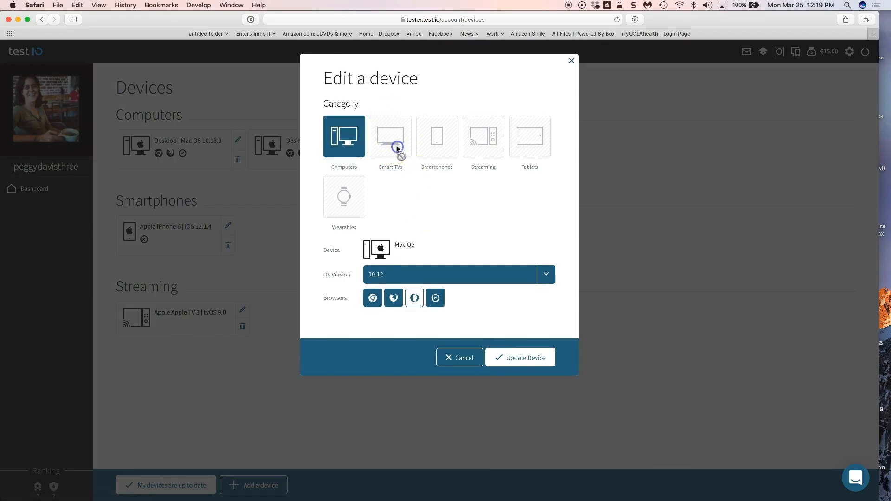
pyautogui.click(520, 358)
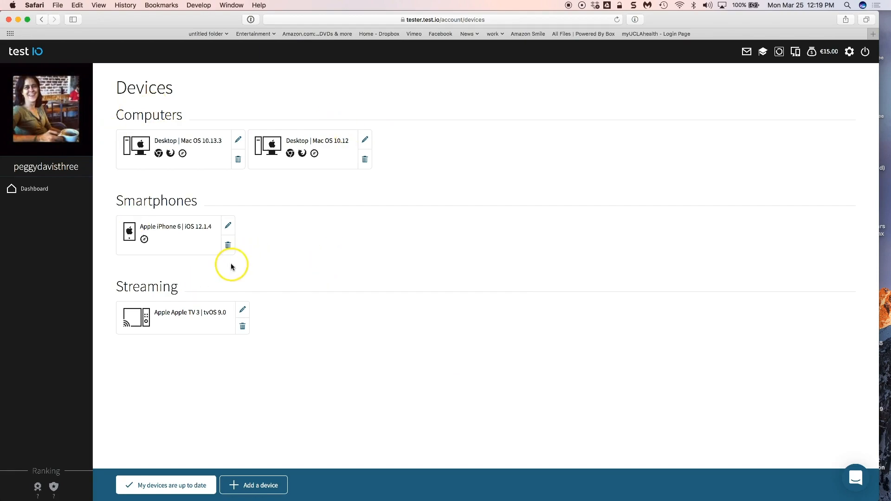
pyautogui.moveTo(558, 166)
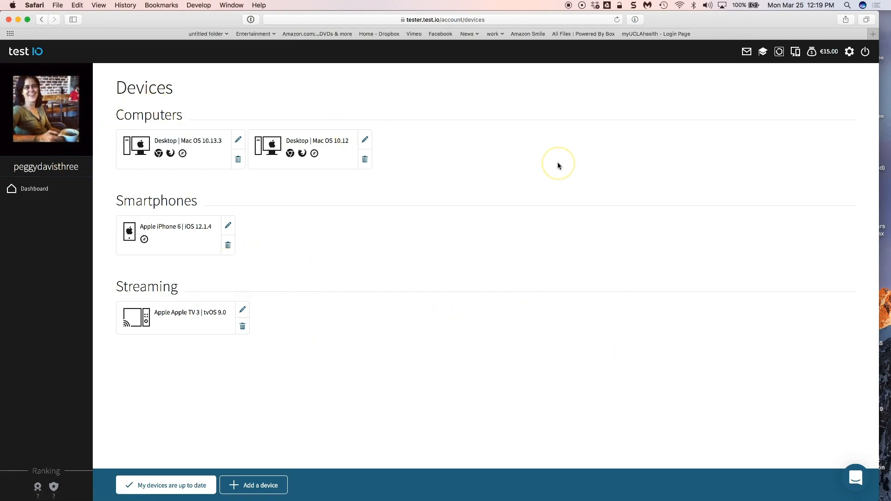
pyautogui.moveTo(368, 114)
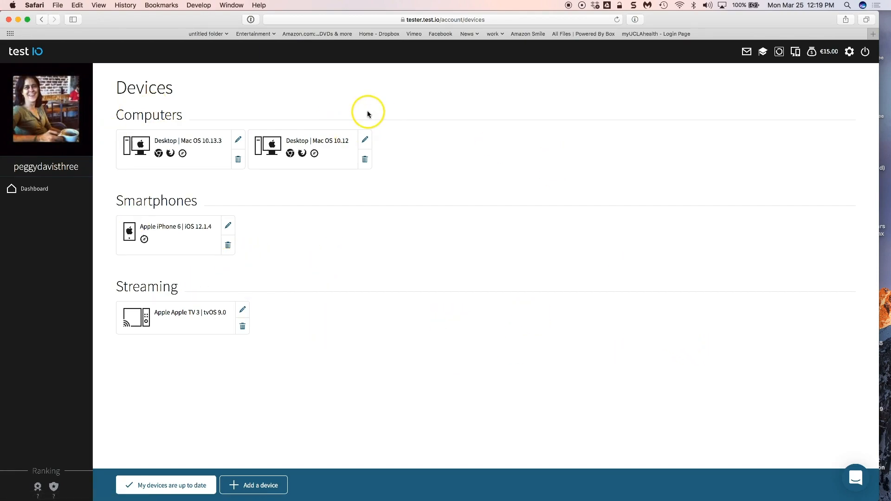
pyautogui.moveTo(558, 70)
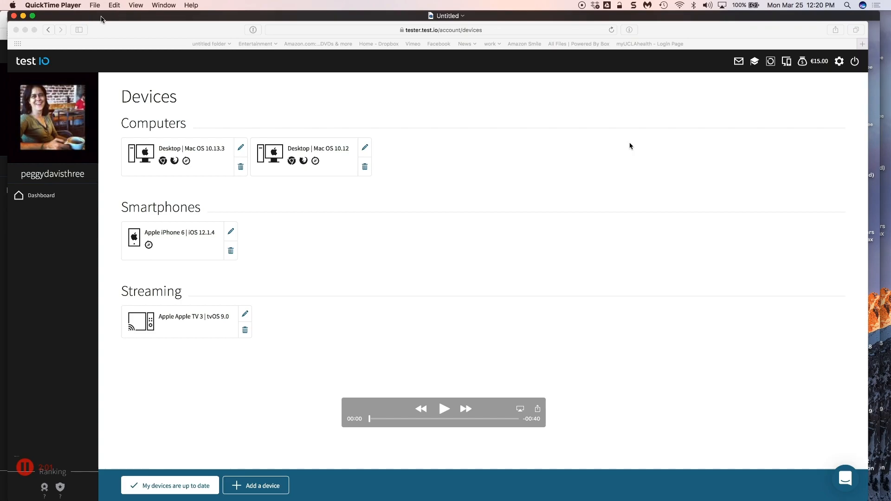
# Save the untitled recording to the Desktop as 'bigfatissue'.
pyautogui.click(95, 5)
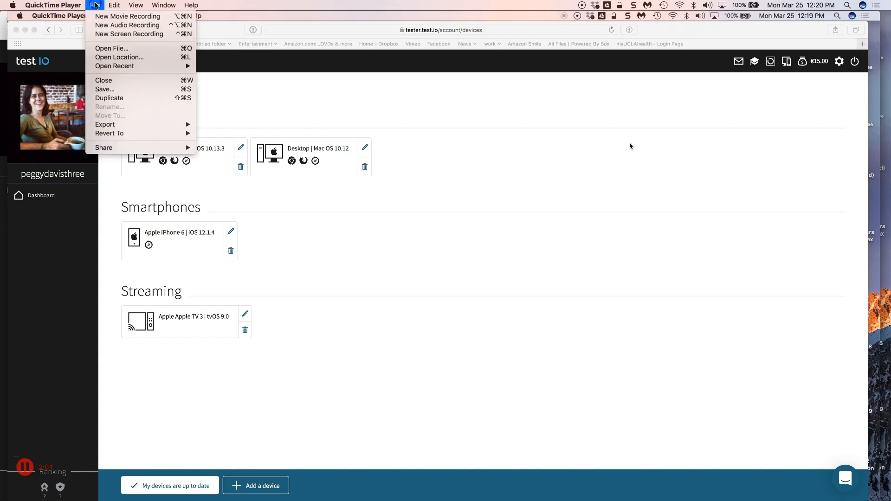
pyautogui.click(105, 124)
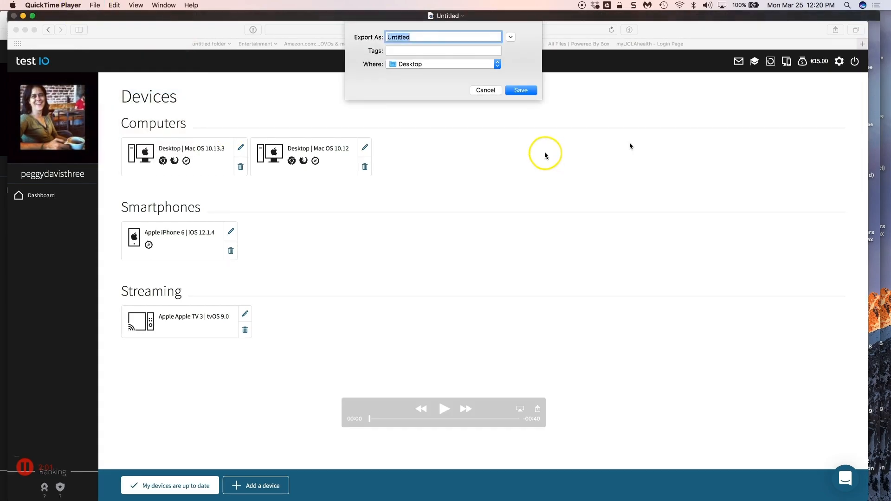
pyautogui.write('big')
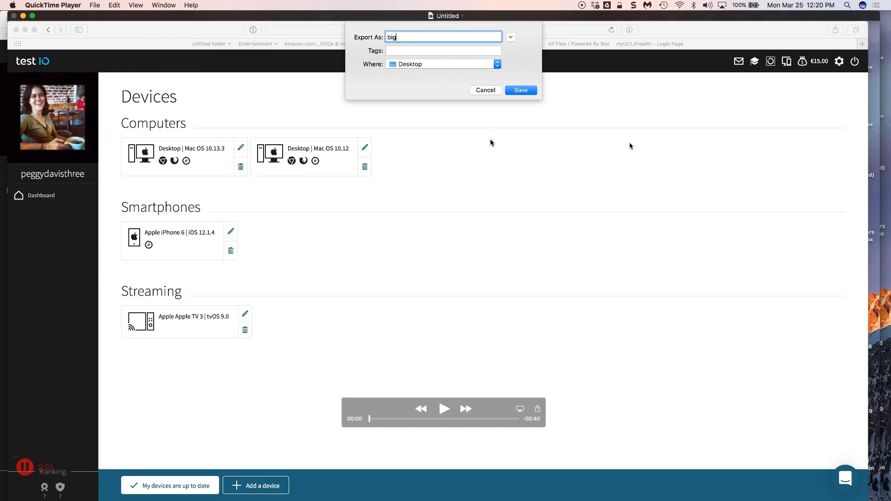
pyautogui.write('fatissue')
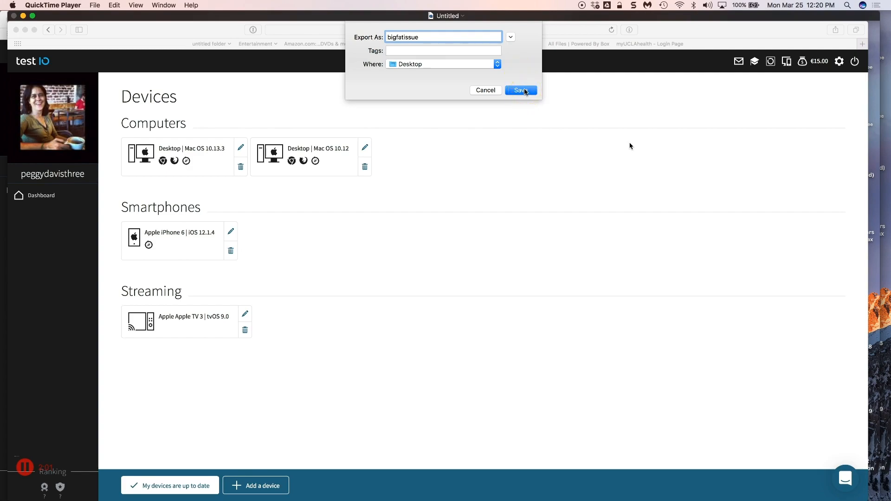
pyautogui.click(520, 90)
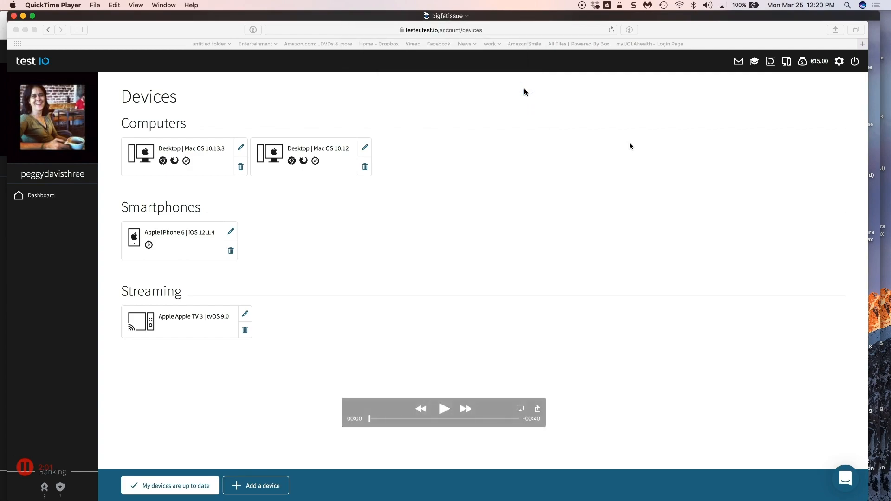
pyautogui.moveTo(688, 33)
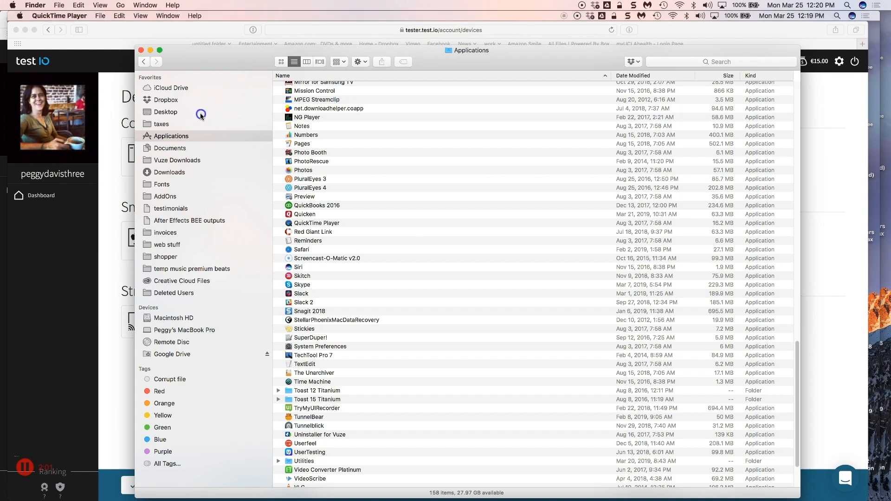
# Open the bigfatissue movie from the Desktop with HandBrake.
pyautogui.click(165, 111)
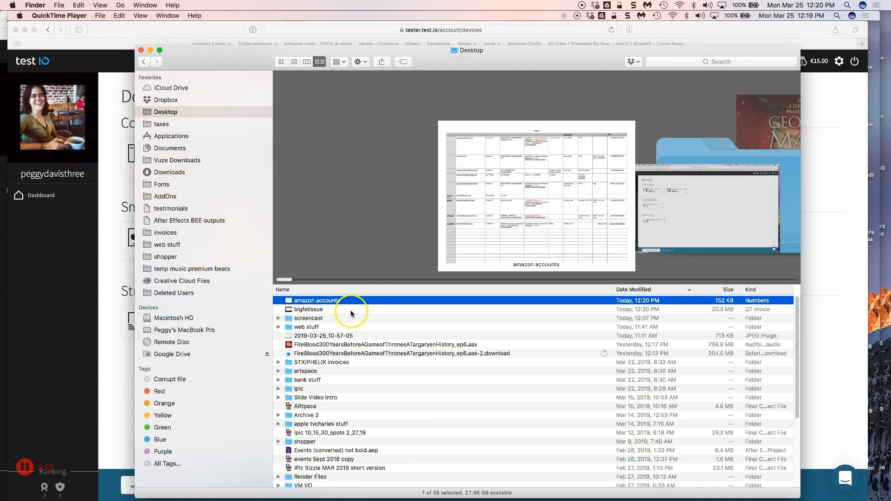
pyautogui.click(308, 310)
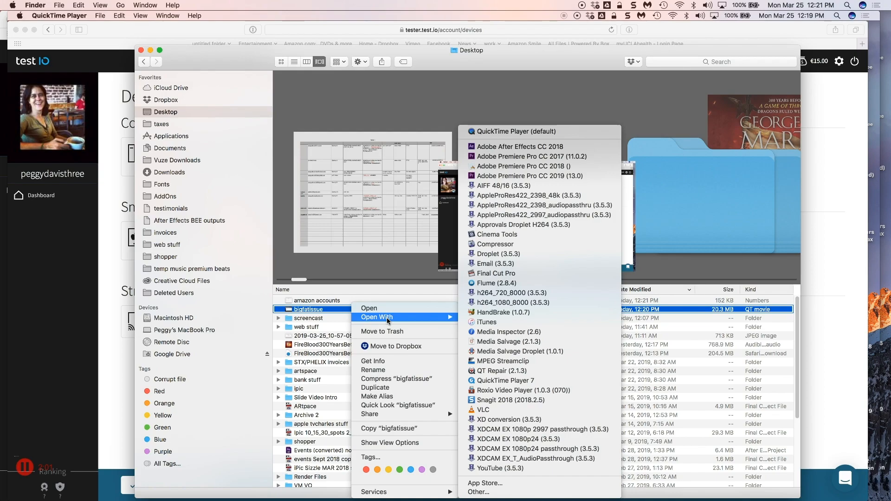
pyautogui.moveTo(509, 313)
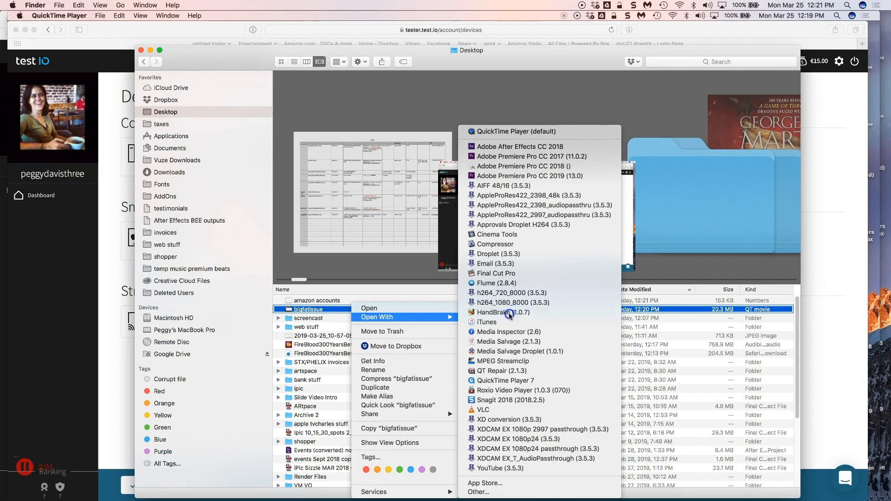
pyautogui.click(498, 312)
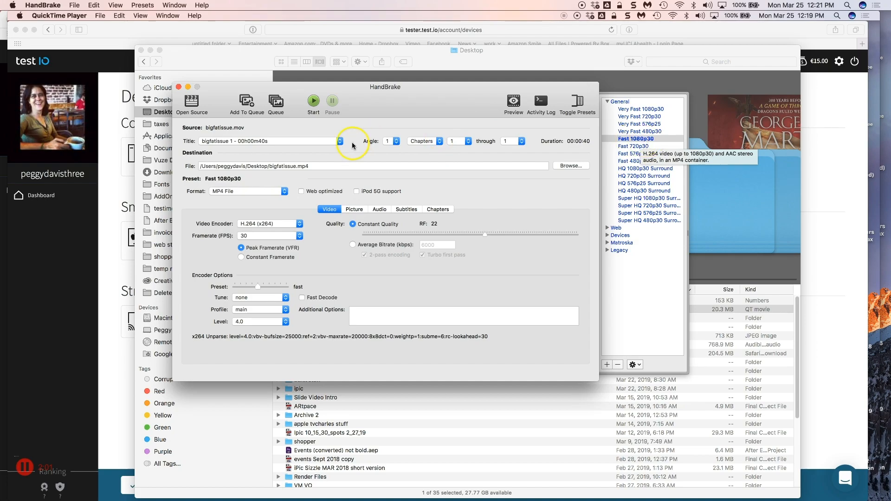
# Review the Audio and Video settings, then start encoding bigfatissue.mp4 with the default fast 1080p preset.
pyautogui.click(379, 209)
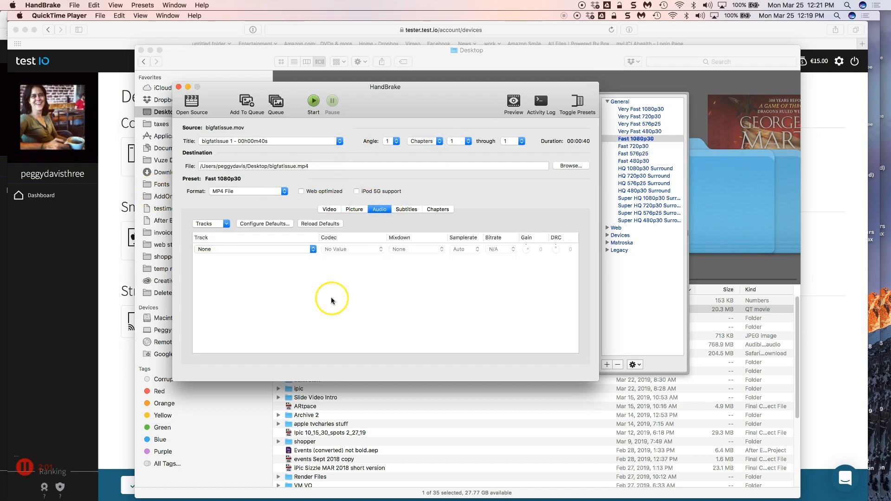
pyautogui.click(254, 248)
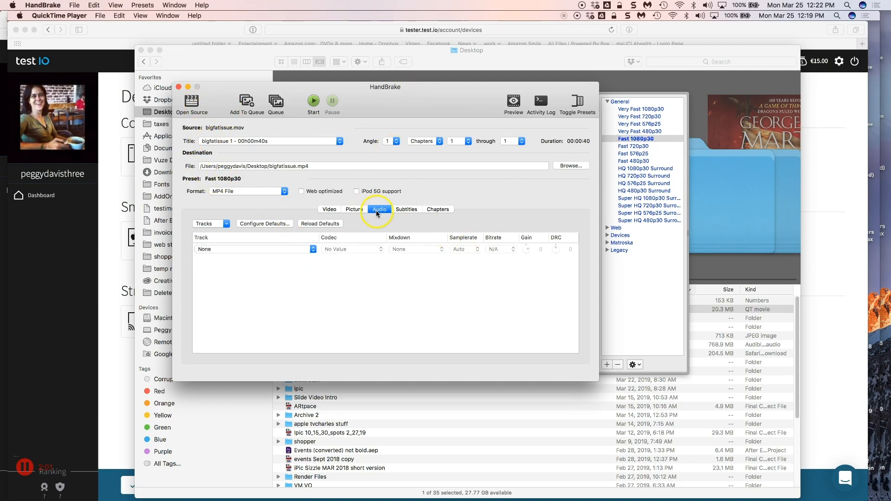
pyautogui.click(328, 209)
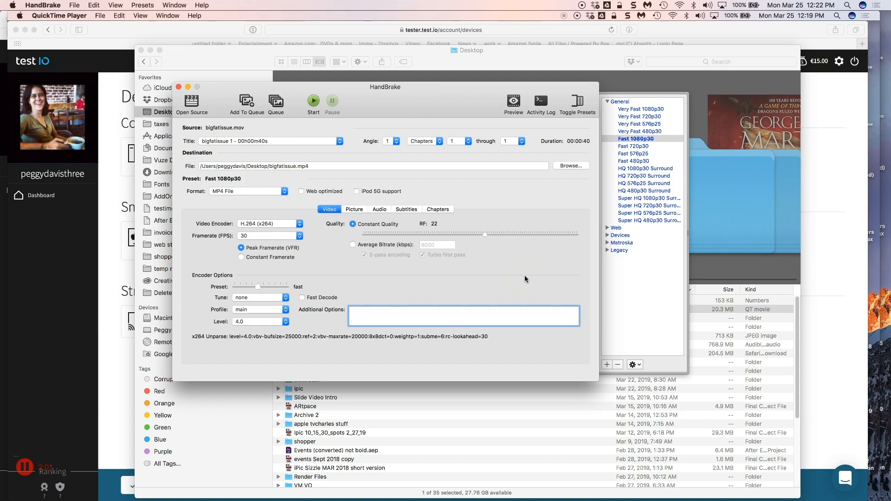
pyautogui.click(313, 101)
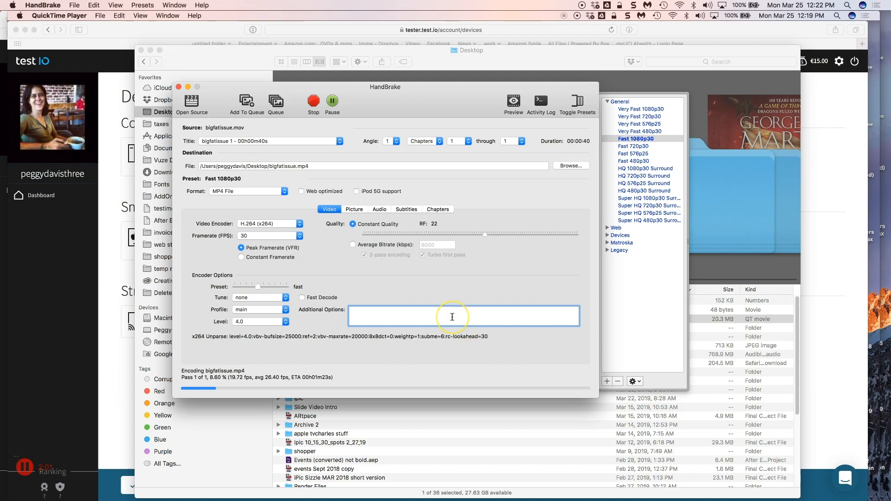
pyautogui.moveTo(453, 317)
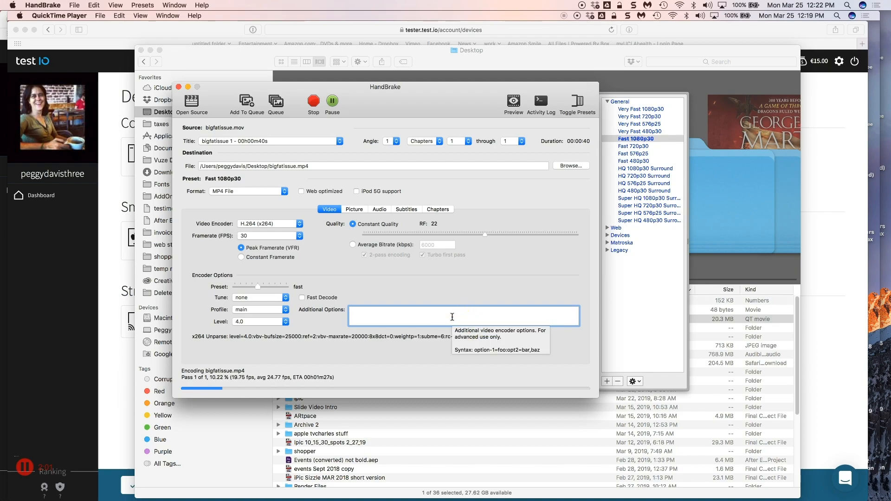